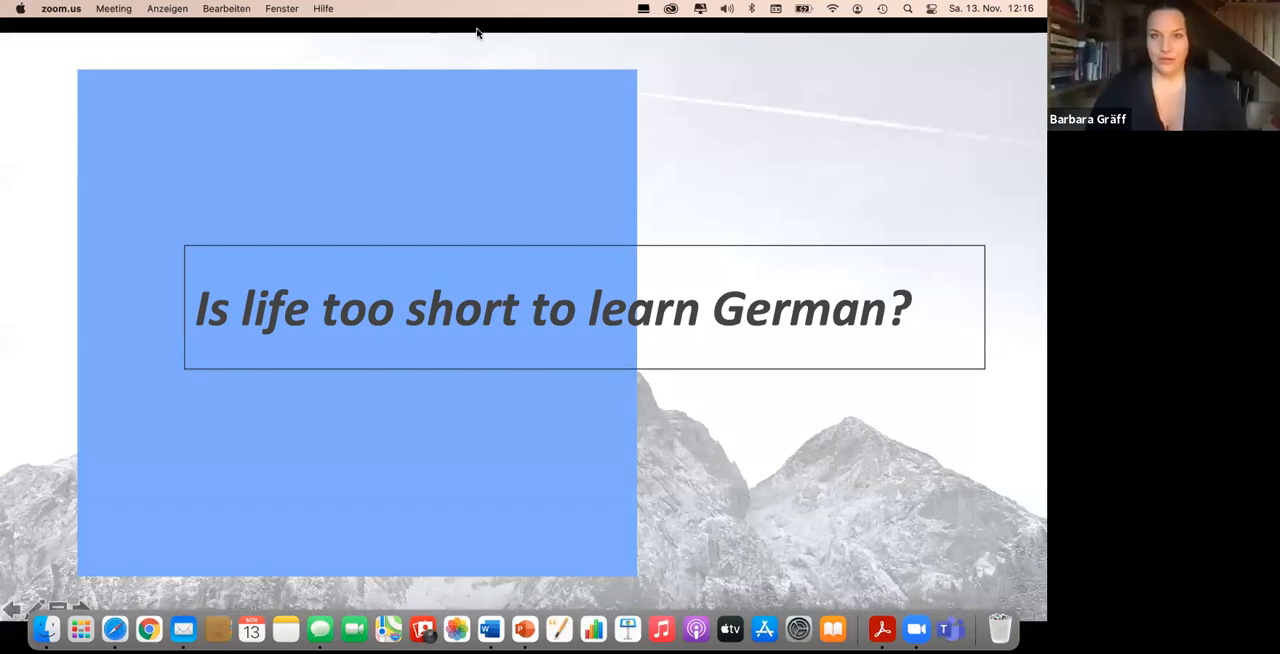
mouse_move(780, 389)
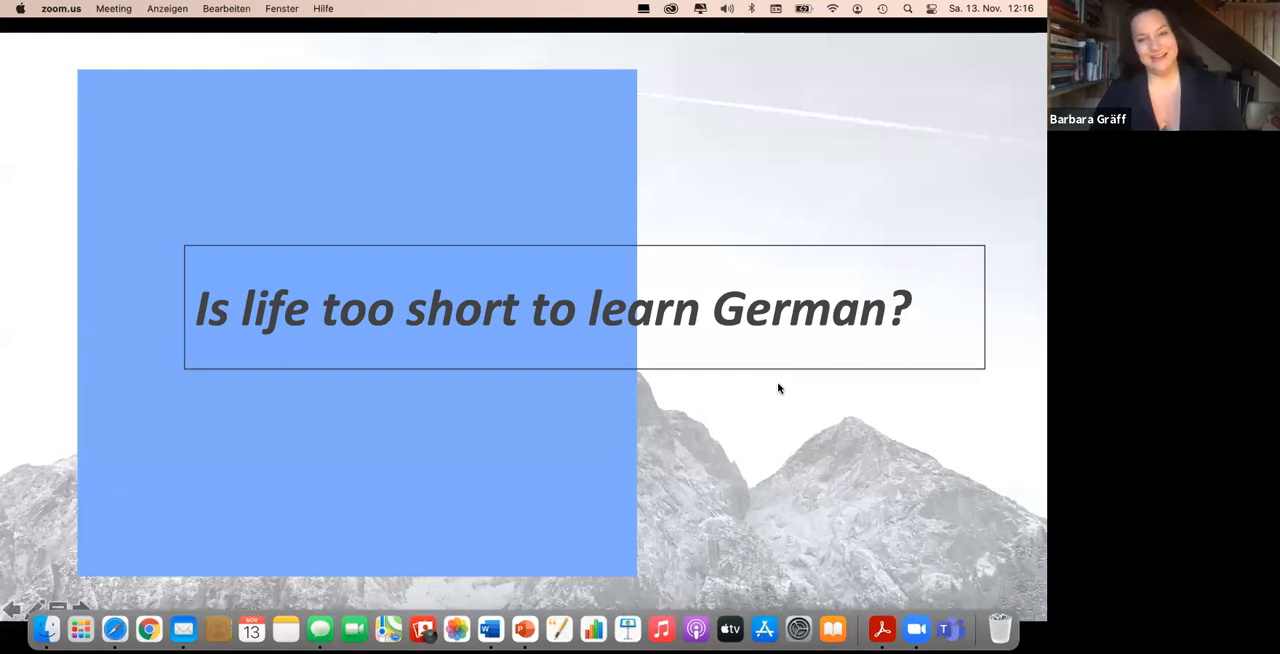
mouse_move(649, 431)
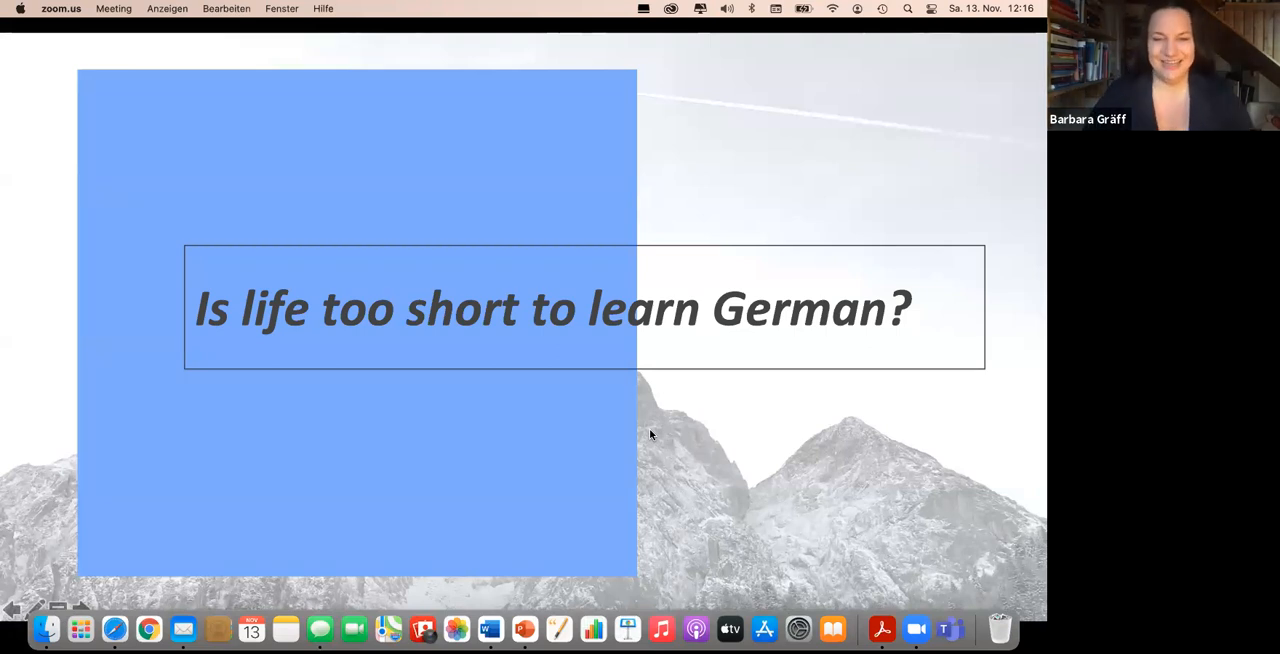
mouse_move(491, 103)
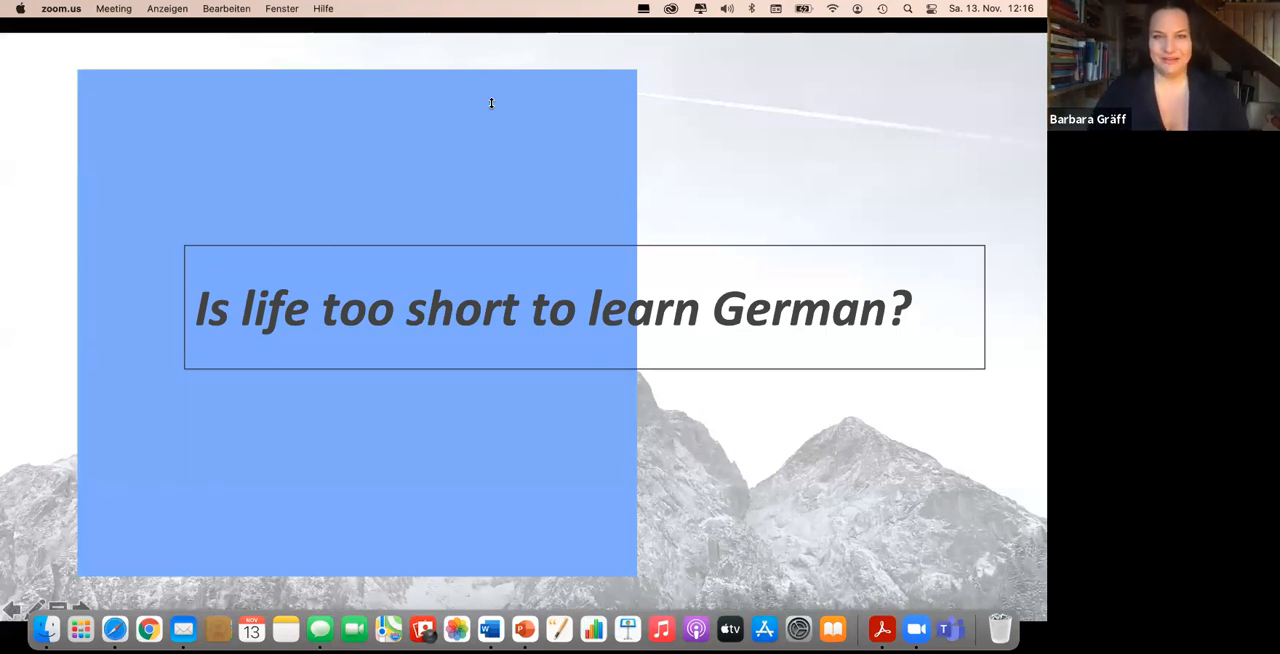
mouse_move(397, 107)
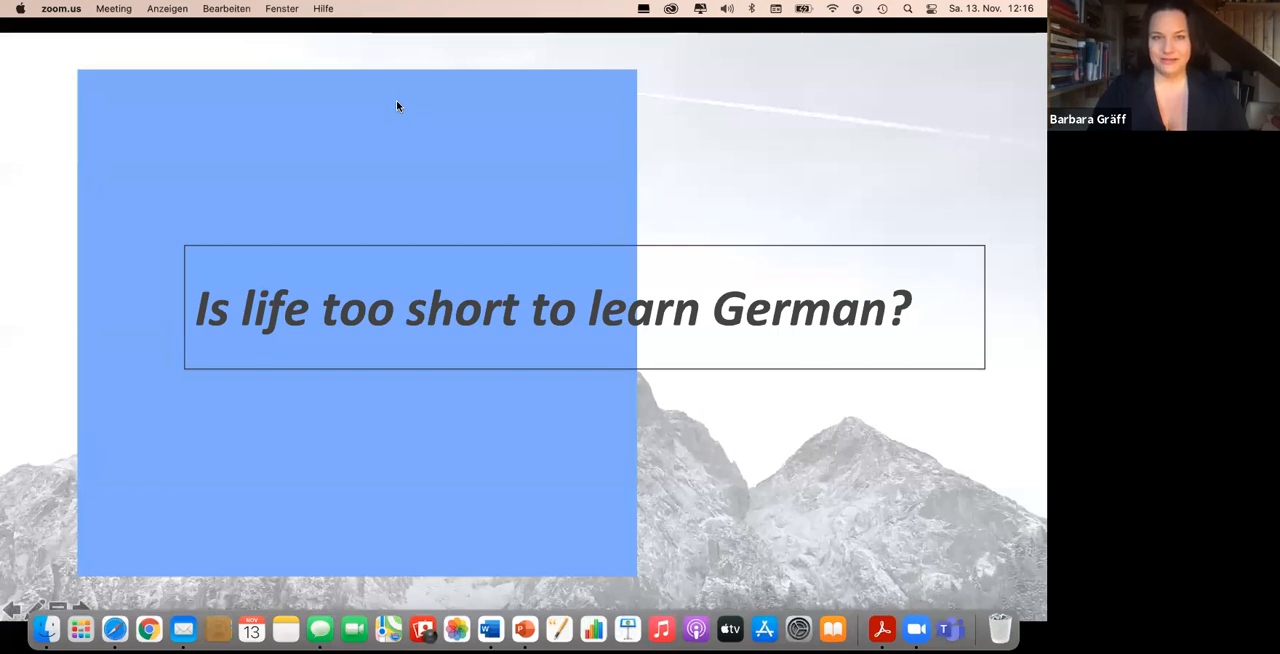
mouse_move(915, 409)
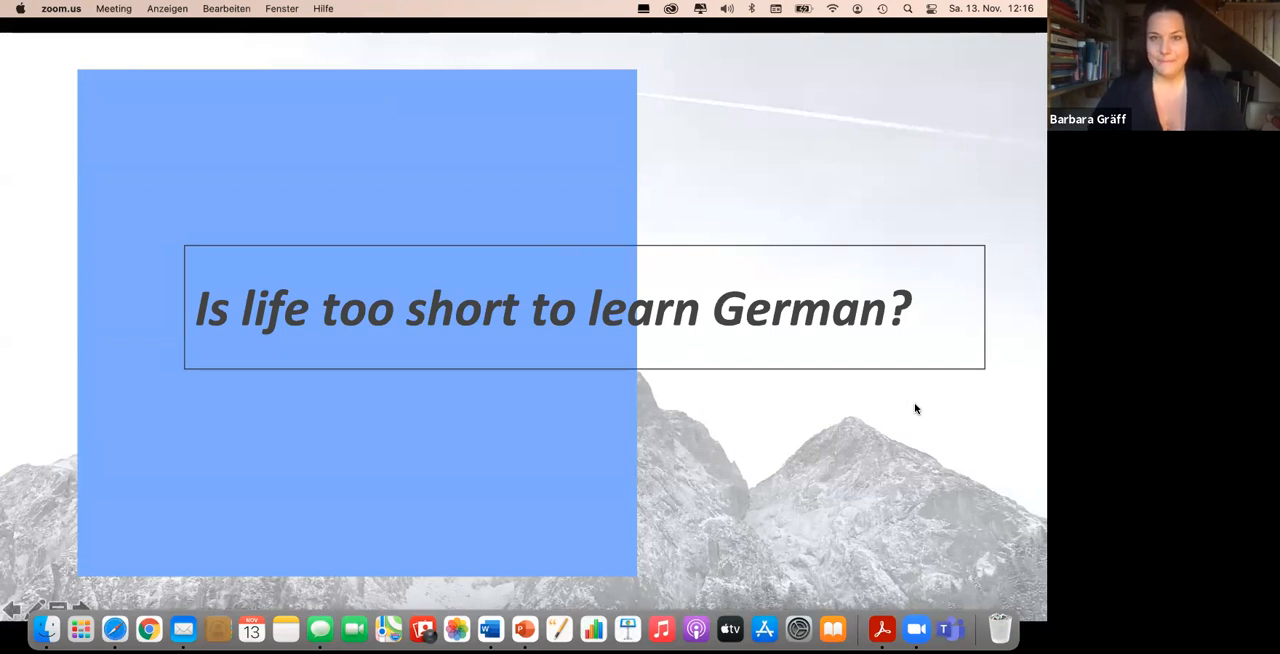
mouse_move(428, 28)
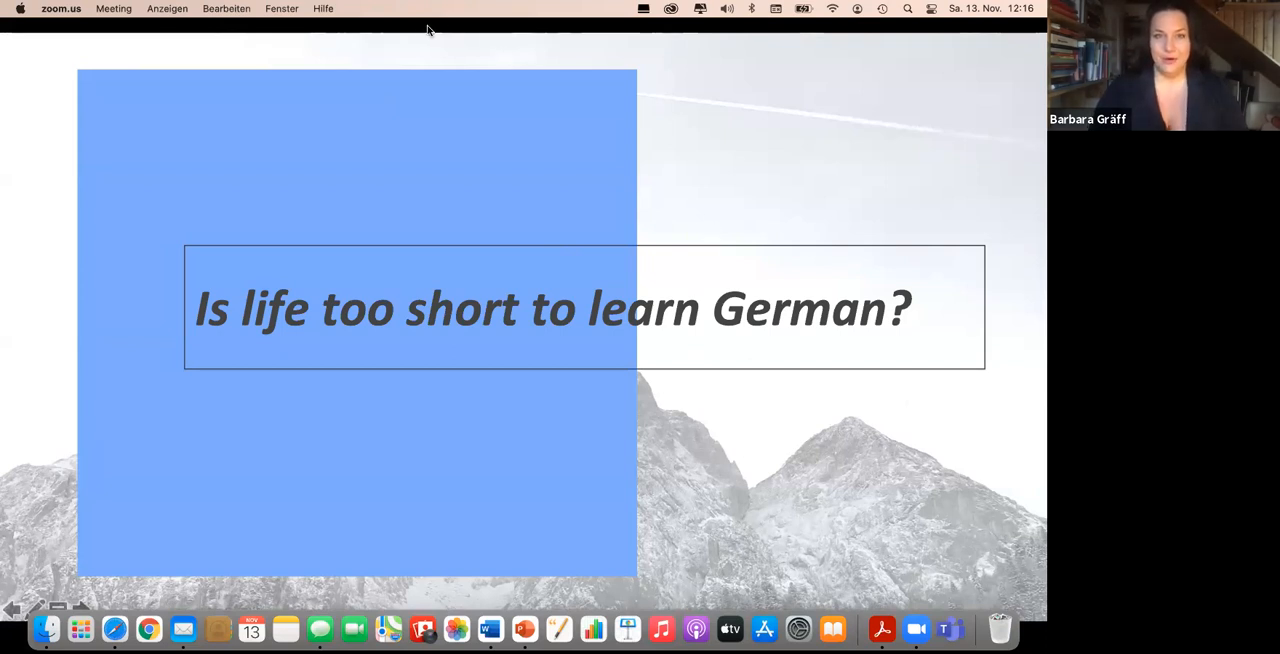
mouse_move(746, 425)
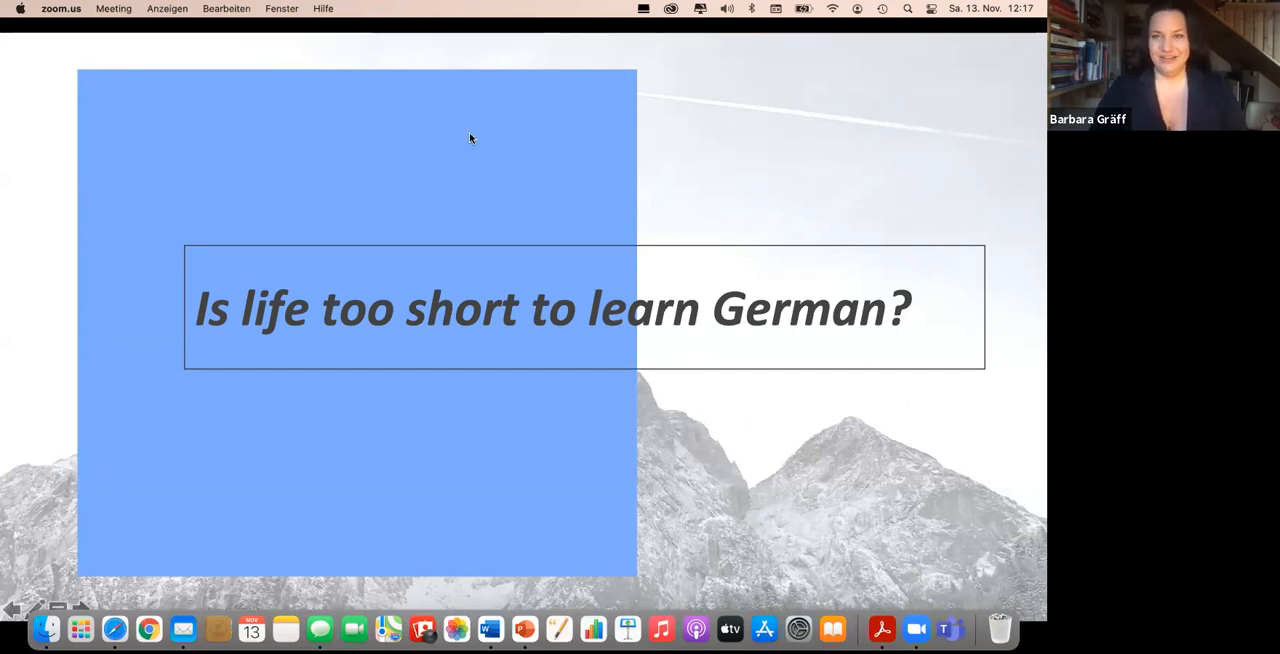
mouse_move(836, 483)
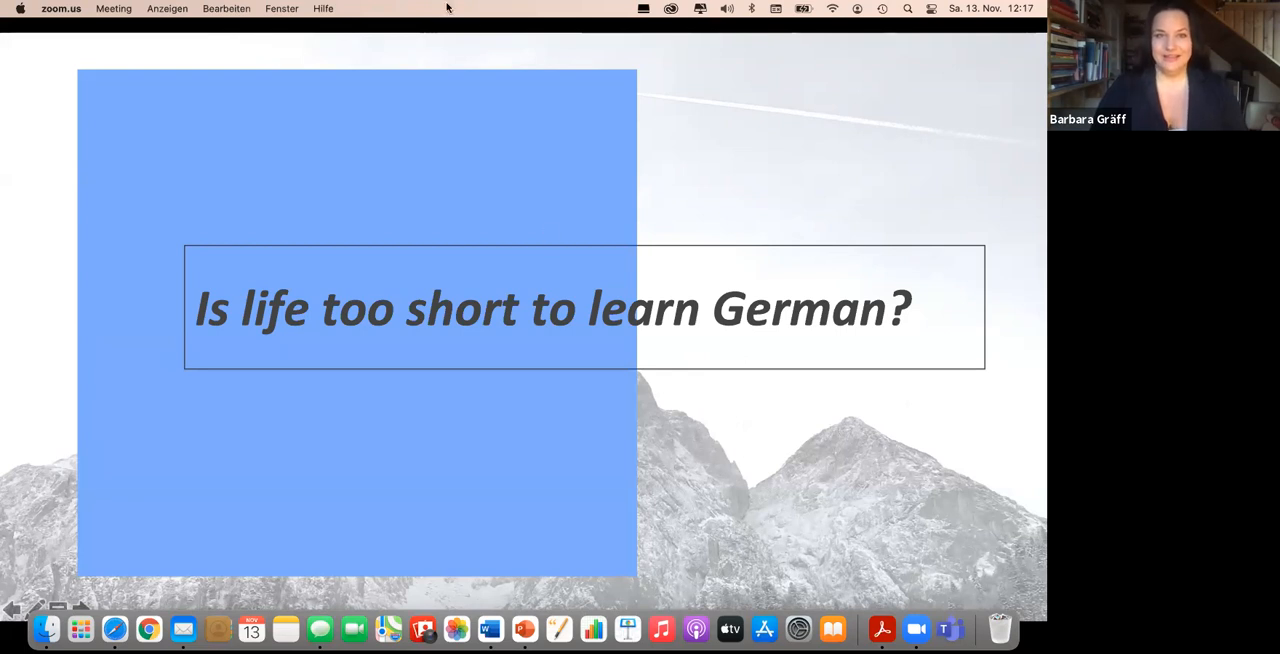
mouse_move(709, 531)
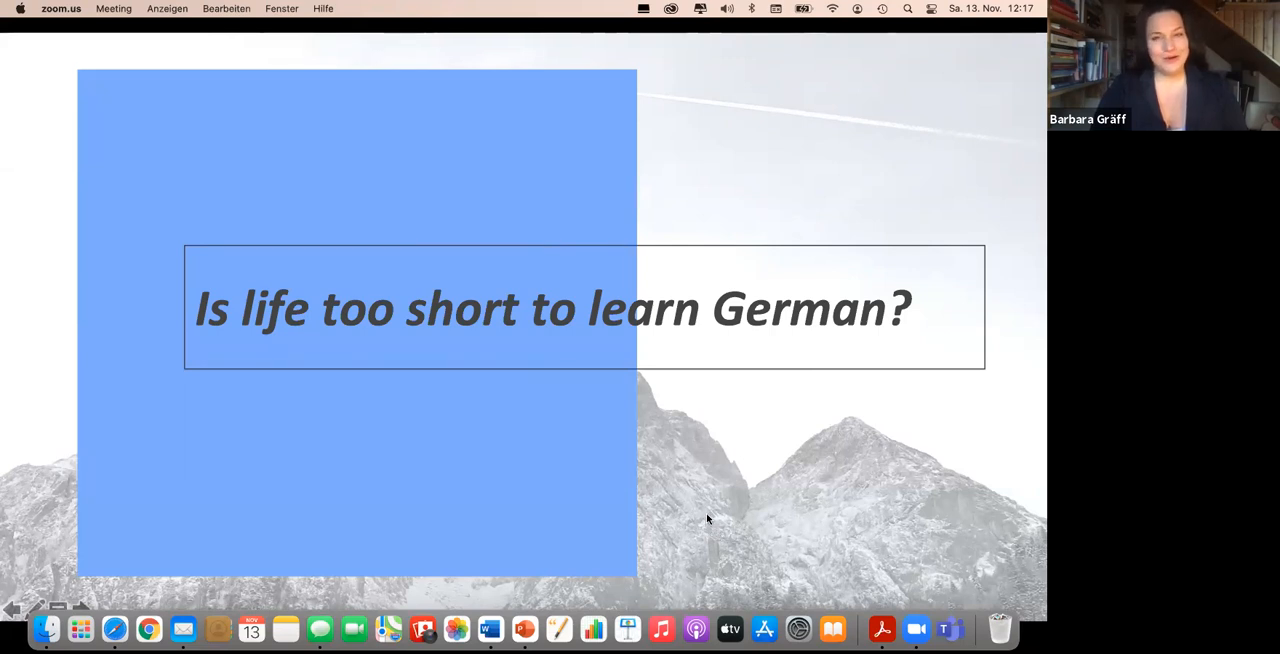
mouse_move(402, 104)
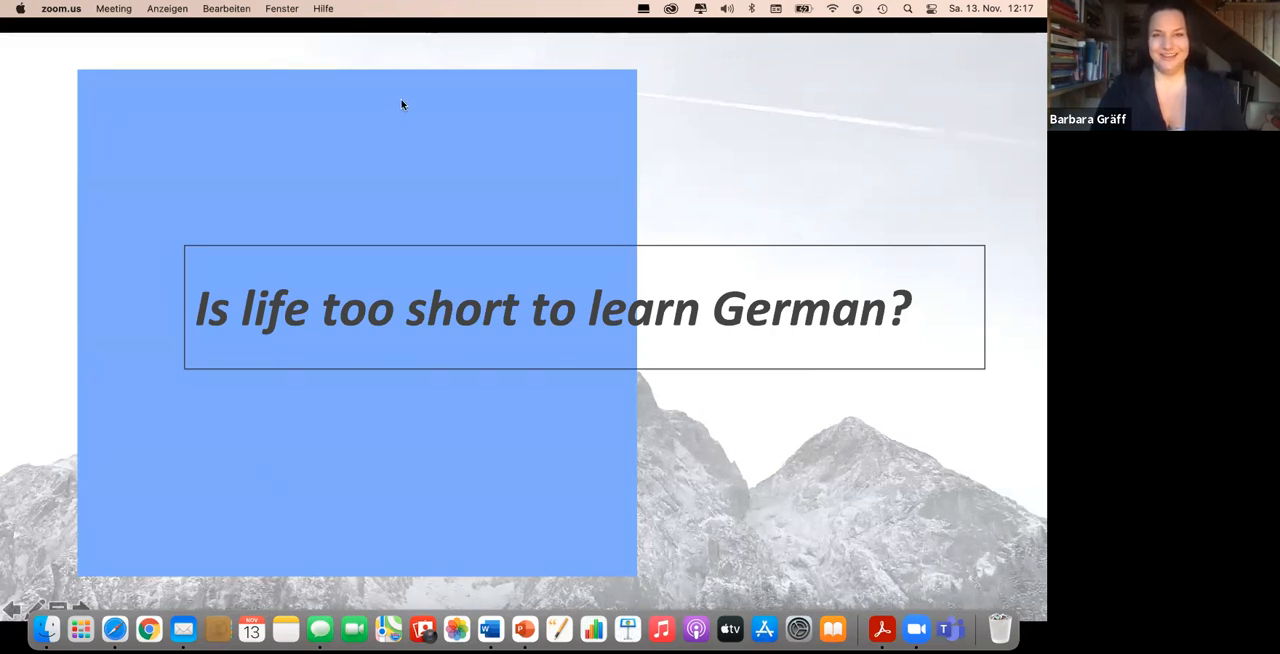
mouse_move(740, 445)
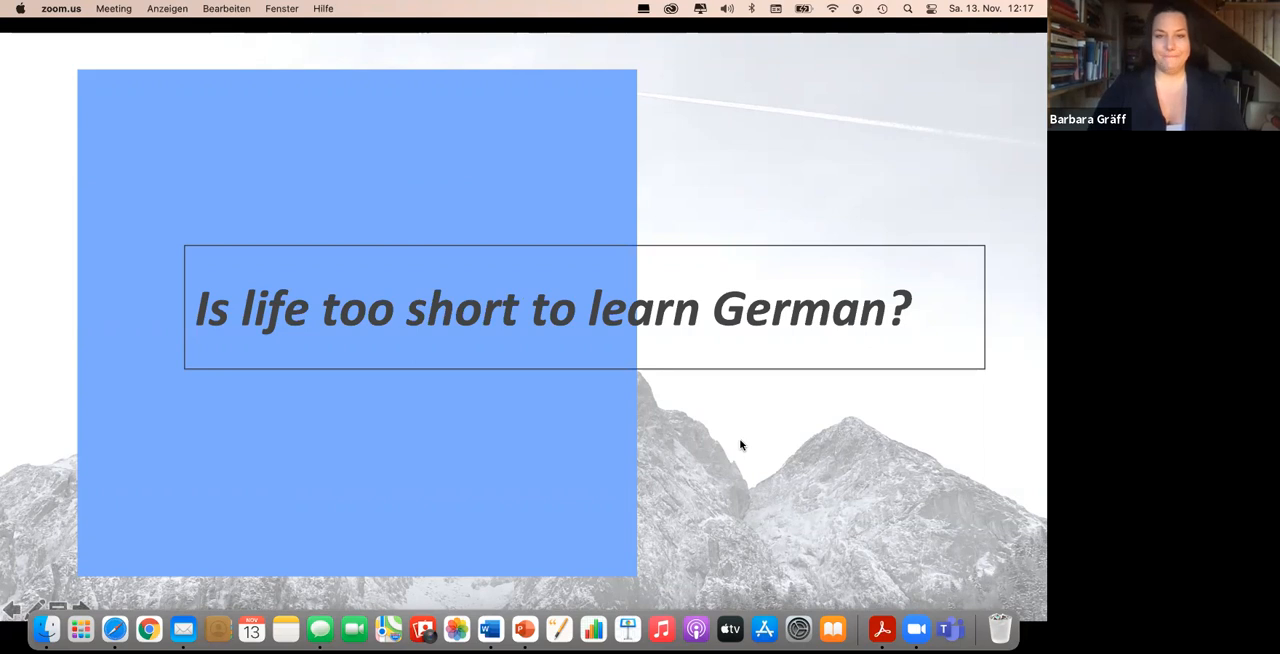
mouse_move(533, 188)
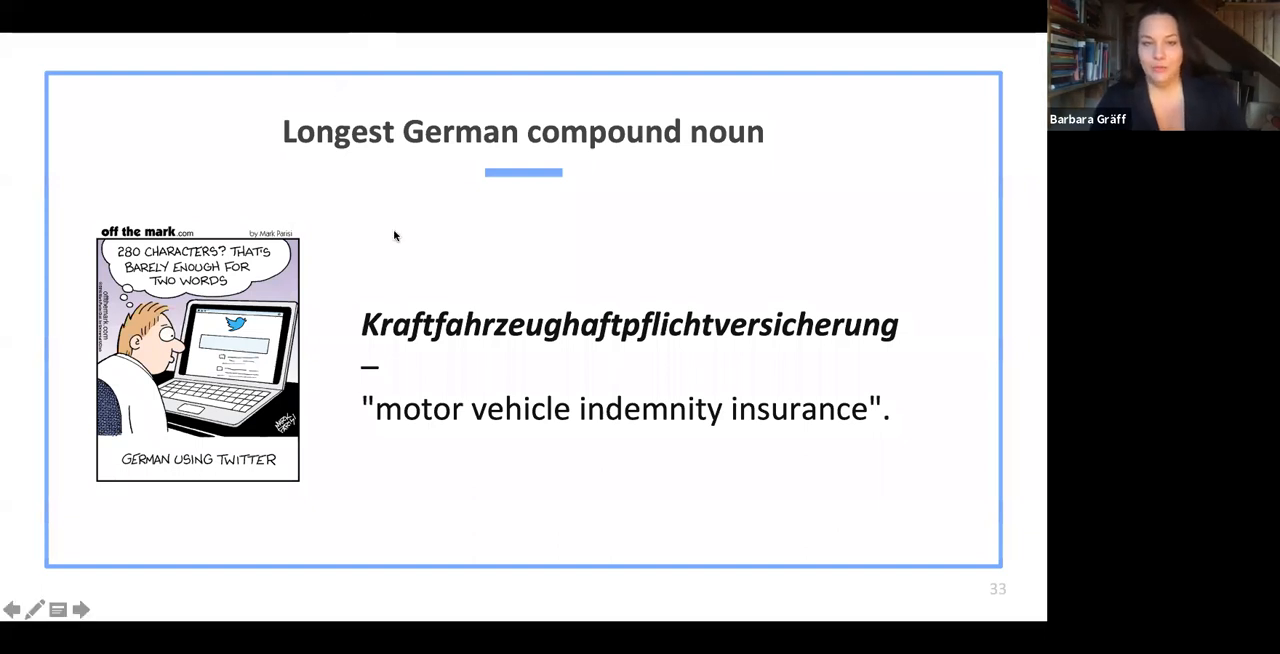
mouse_move(400, 338)
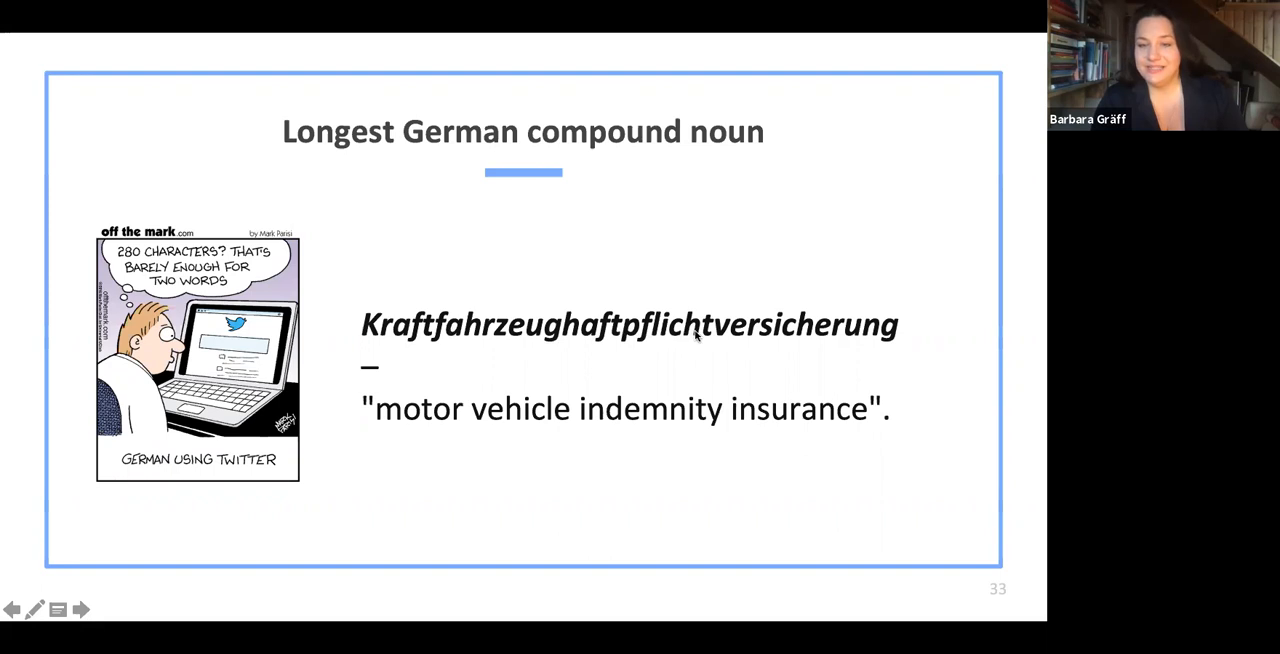
mouse_move(1037, 458)
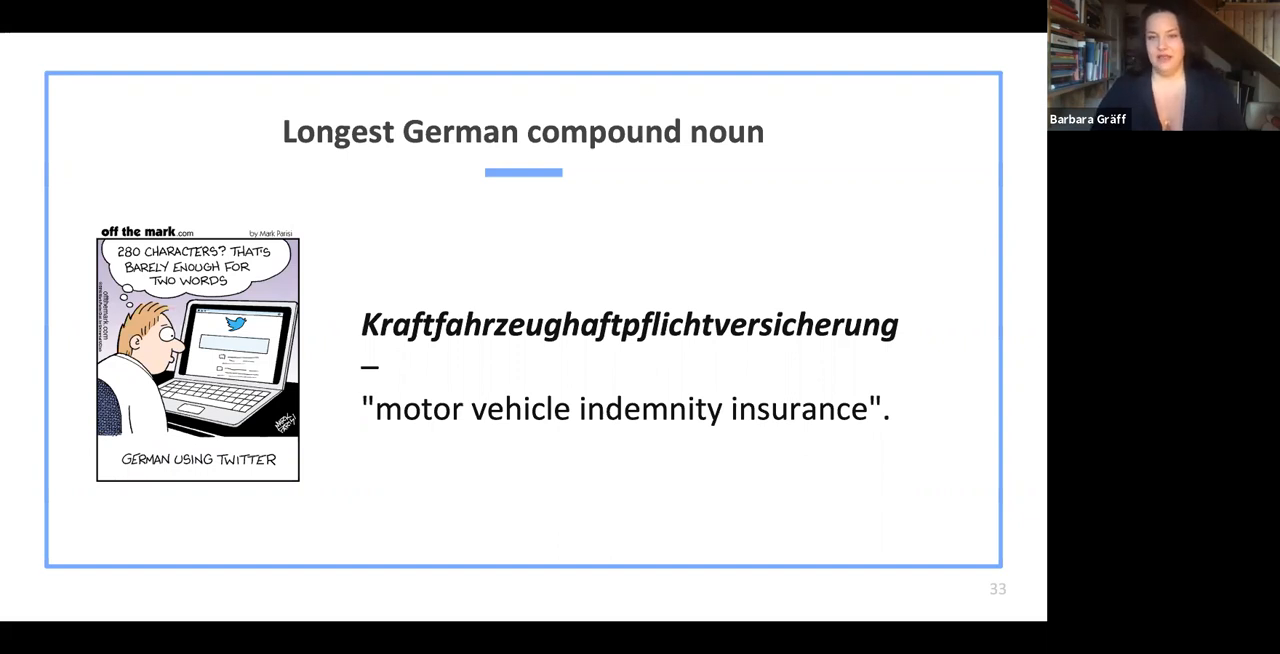
mouse_move(782, 261)
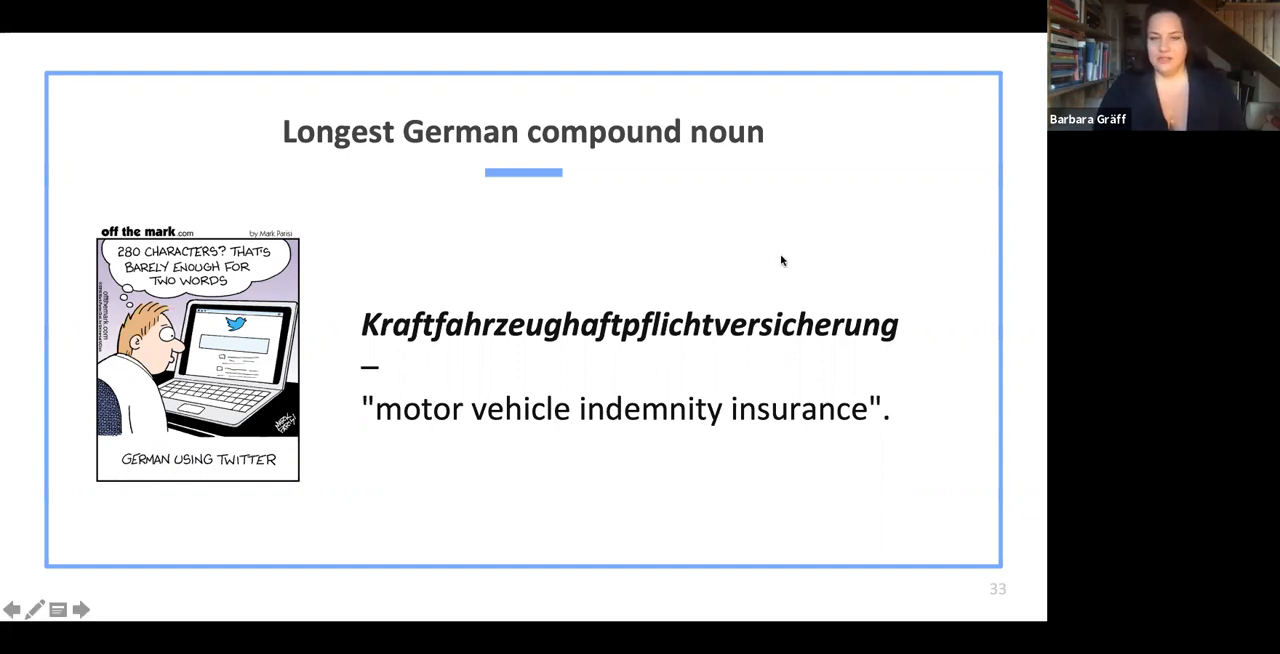
mouse_move(884, 338)
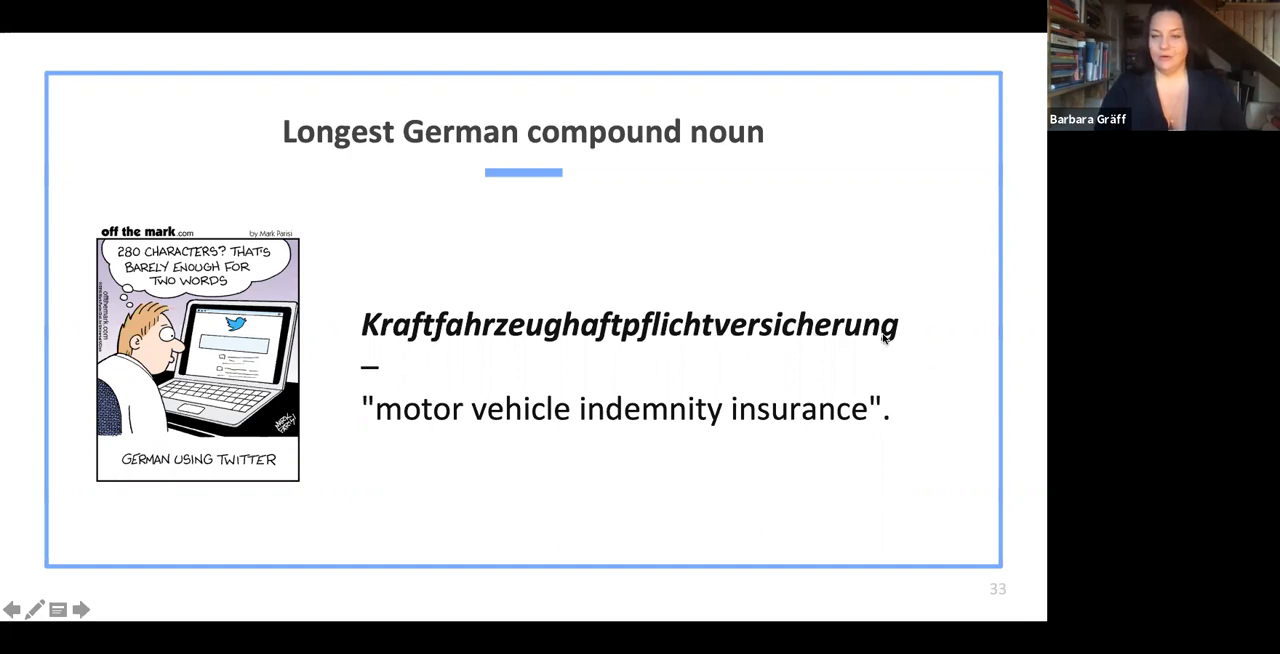
mouse_move(1038, 452)
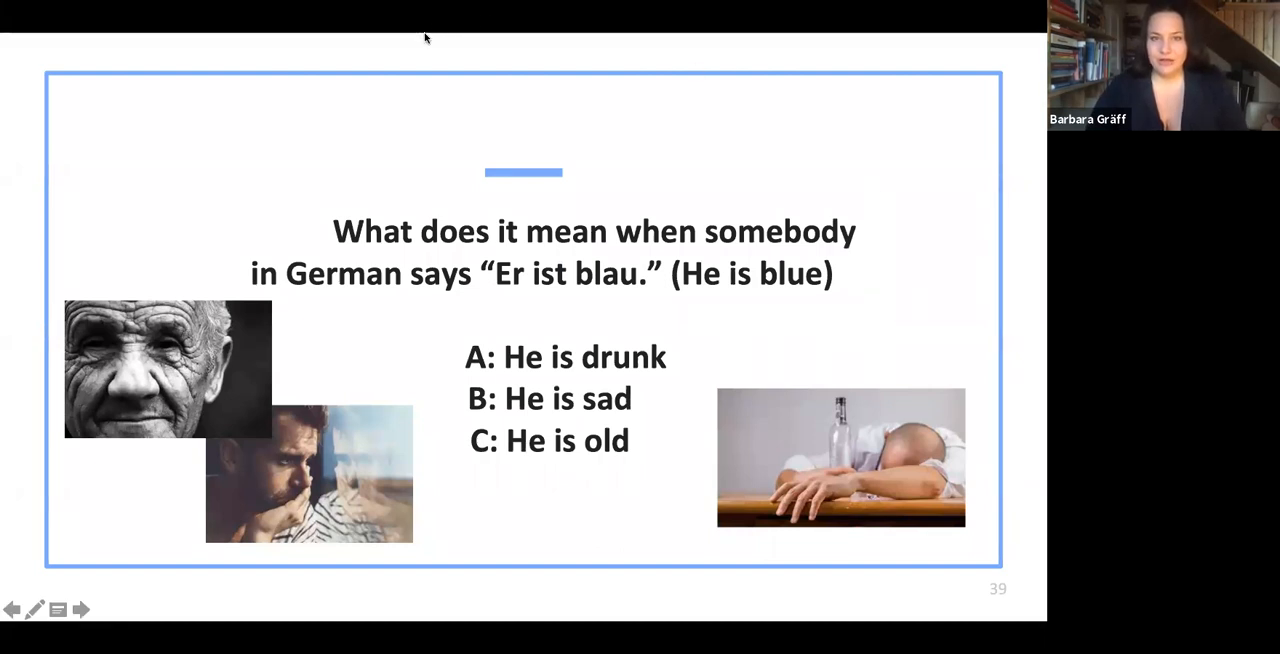
mouse_move(330, 59)
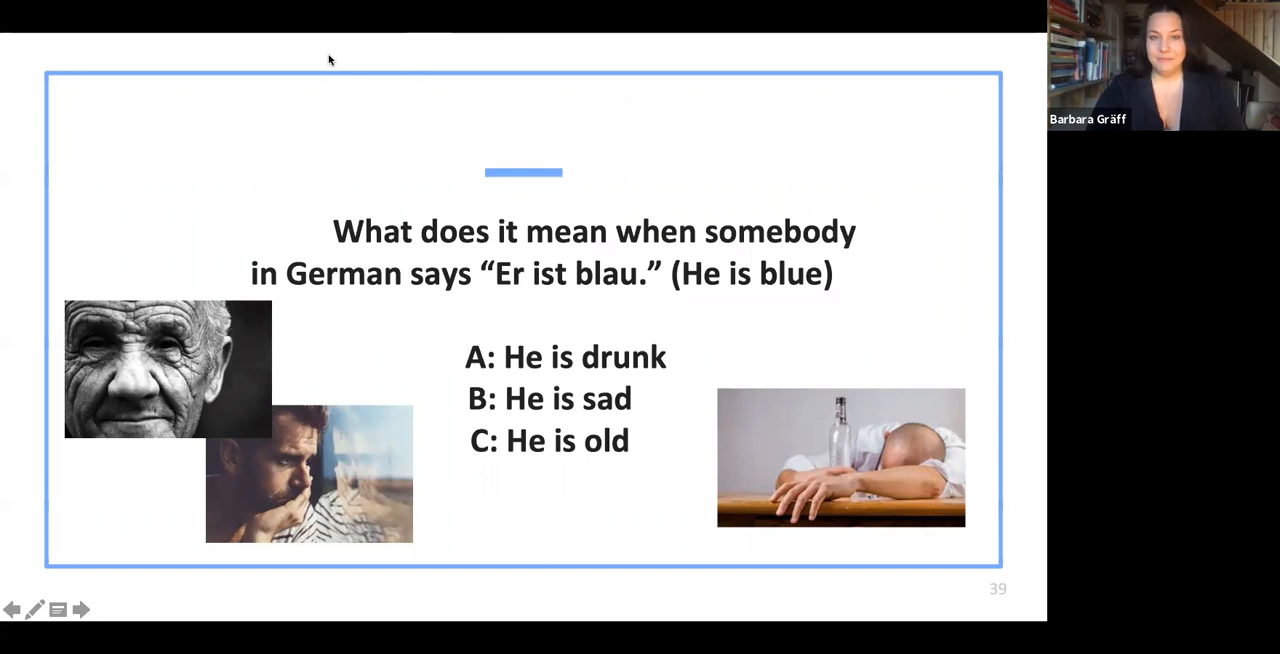
mouse_move(252, 168)
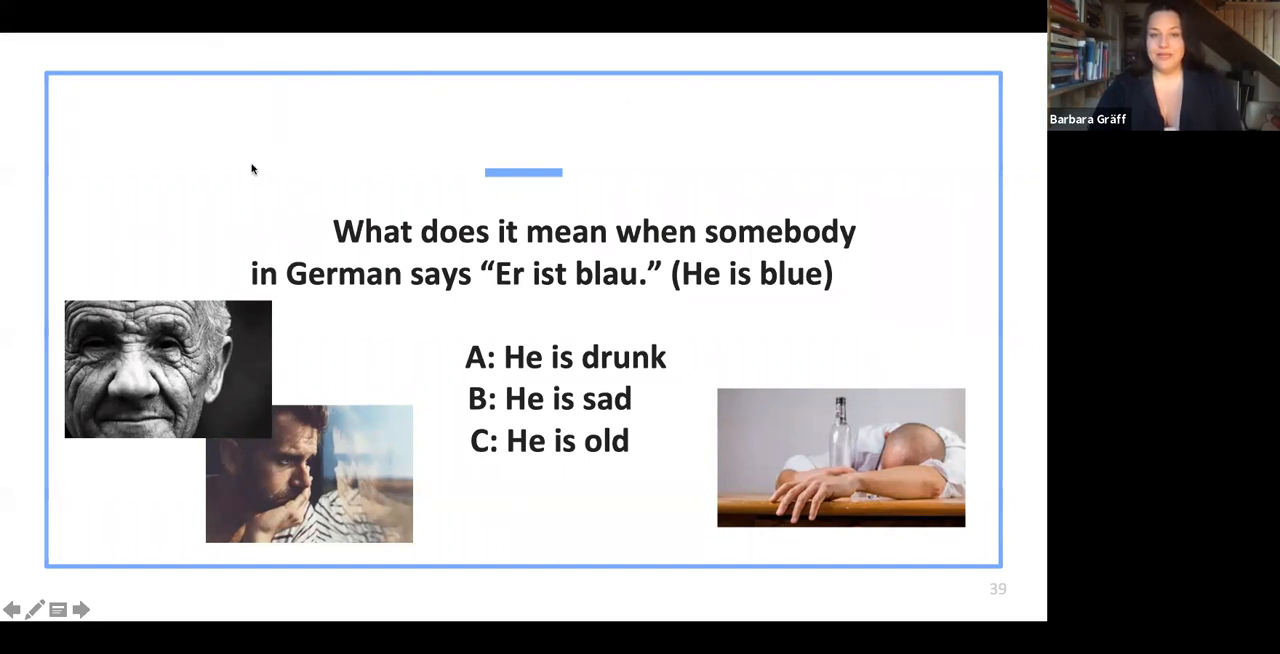
mouse_move(286, 96)
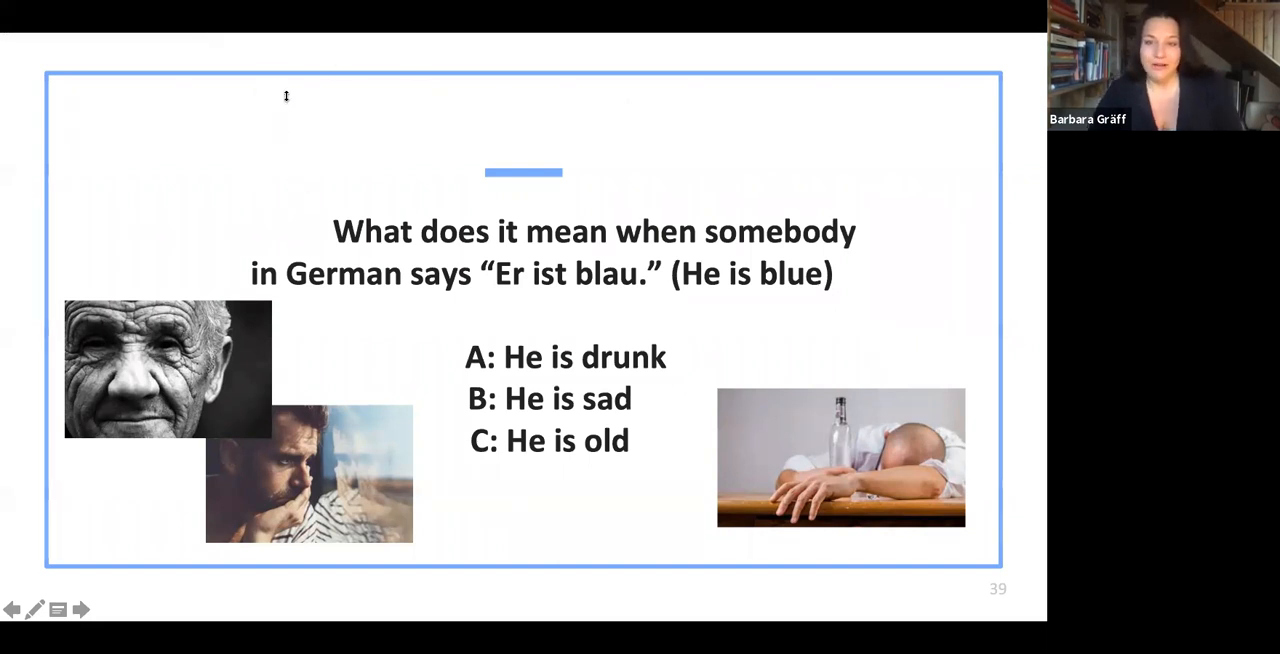
mouse_move(288, 100)
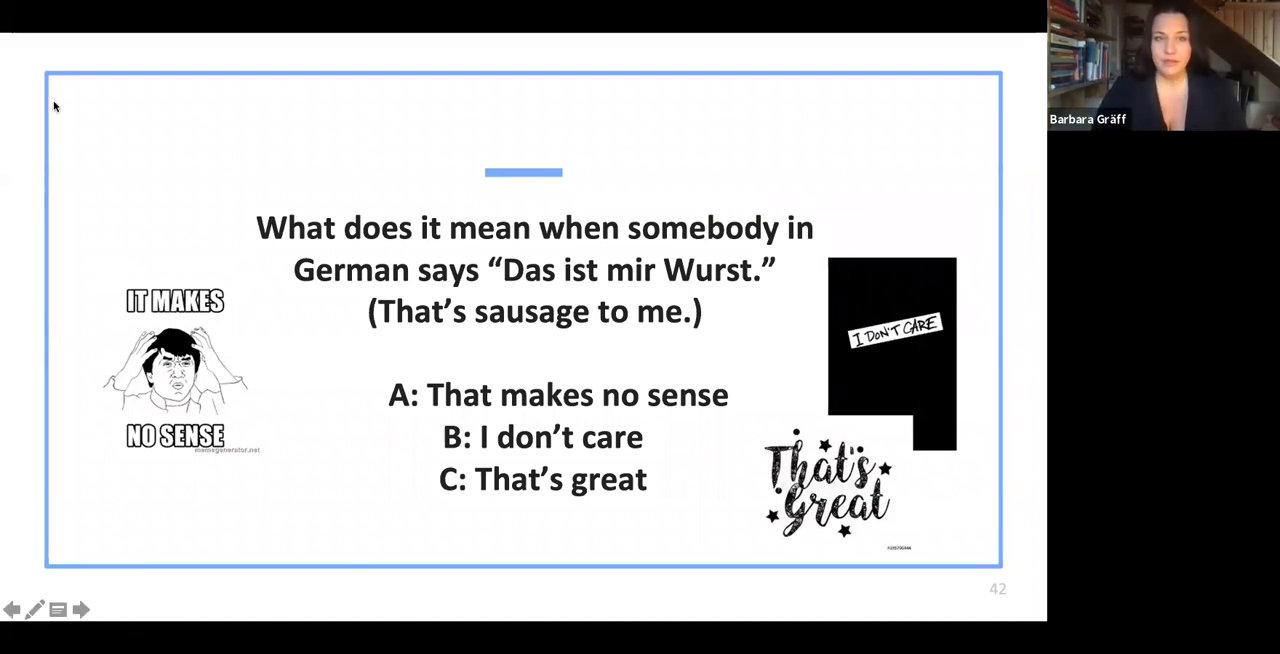
mouse_move(156, 173)
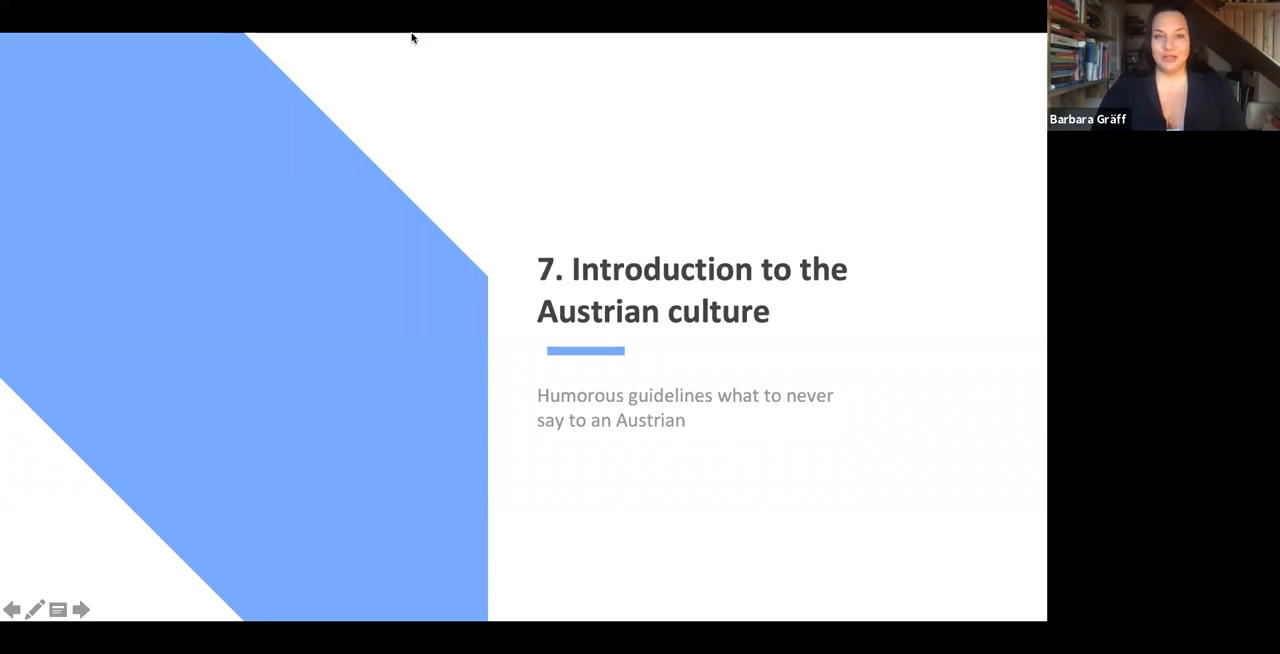
mouse_move(273, 525)
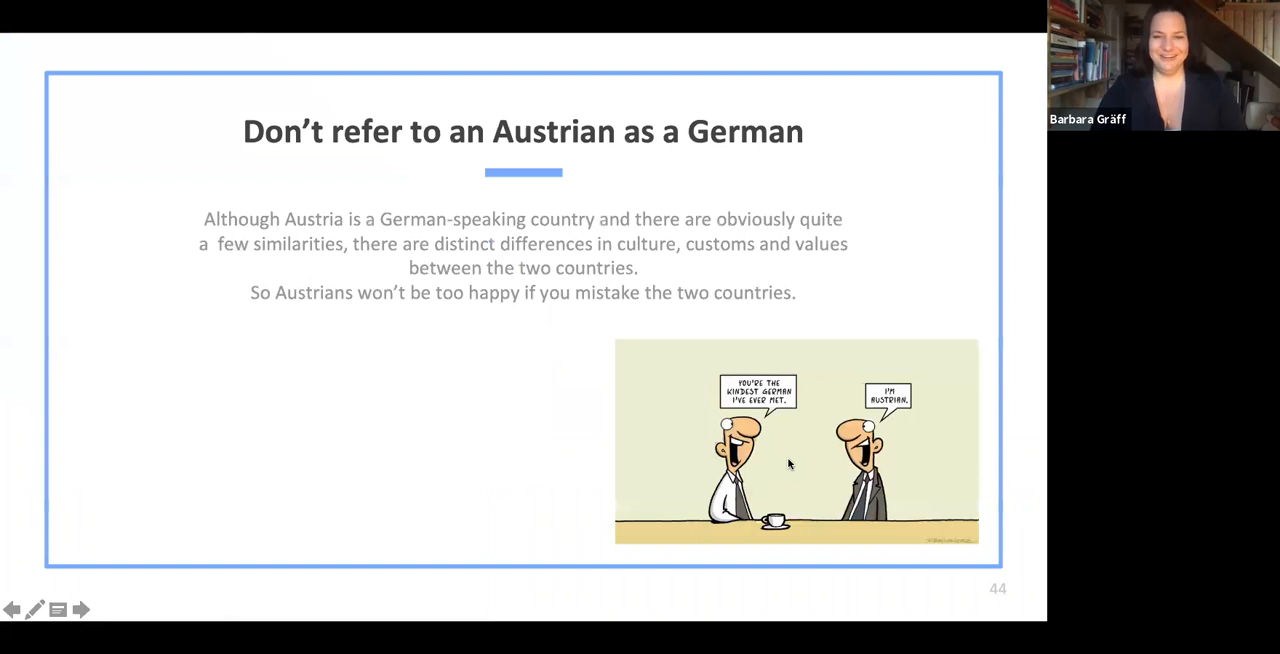
mouse_move(463, 433)
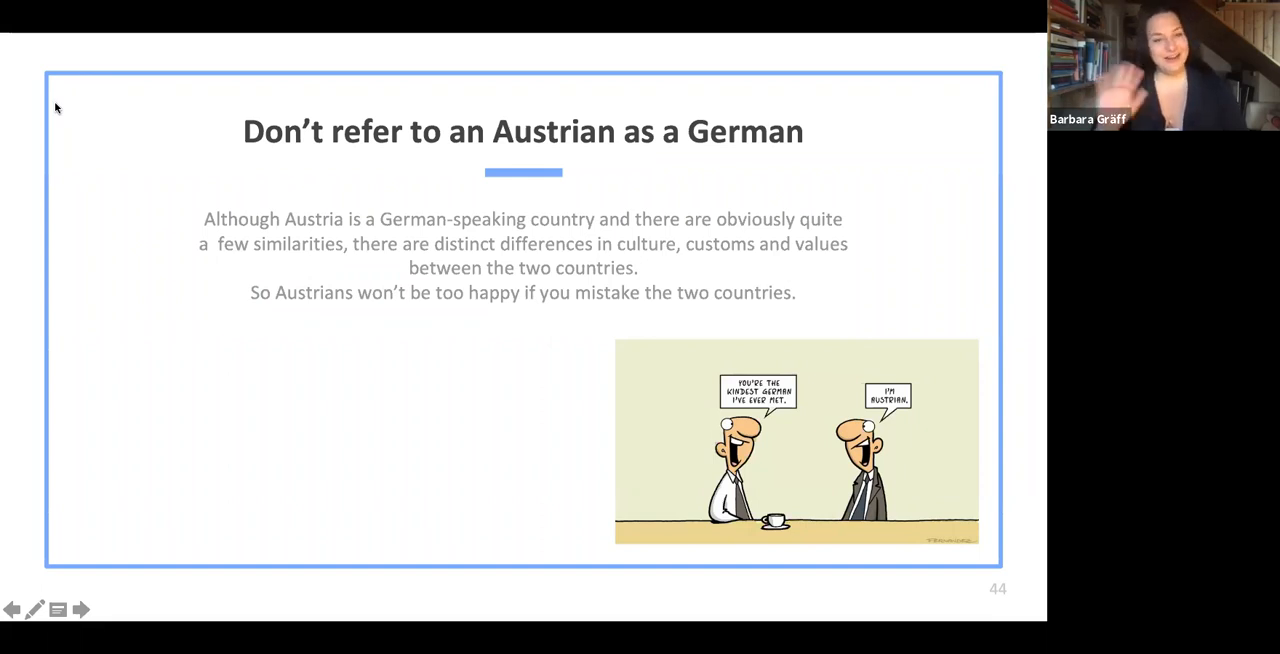
mouse_move(295, 452)
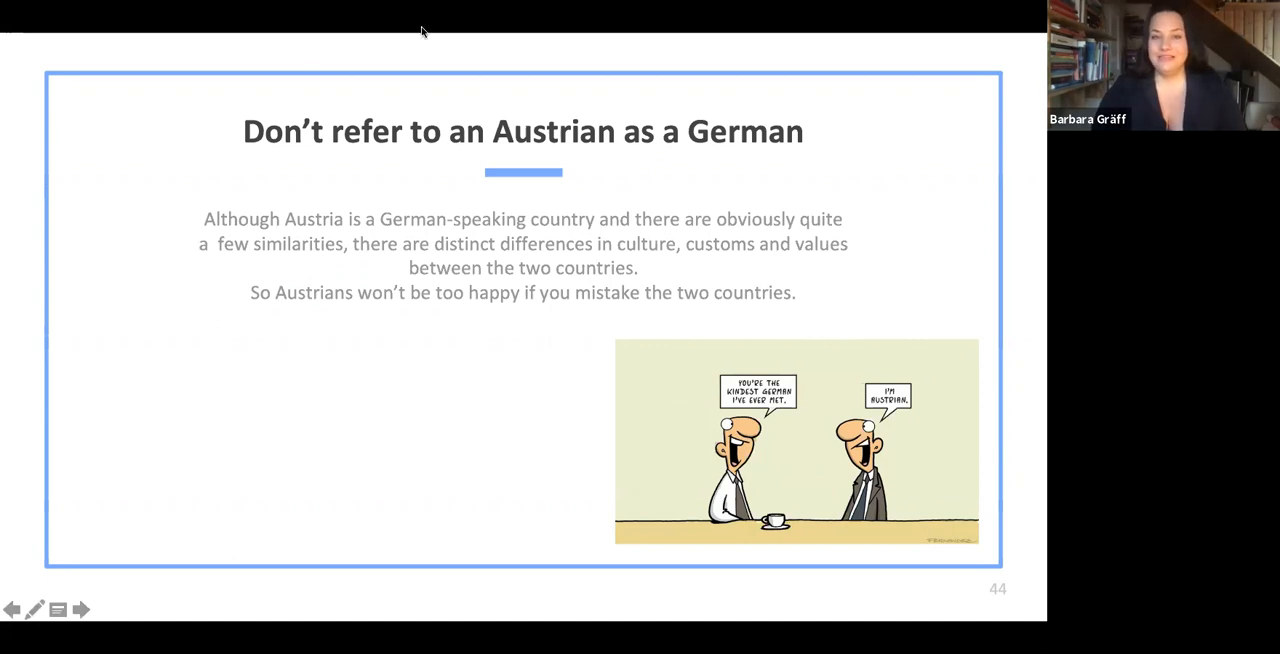
mouse_move(57, 110)
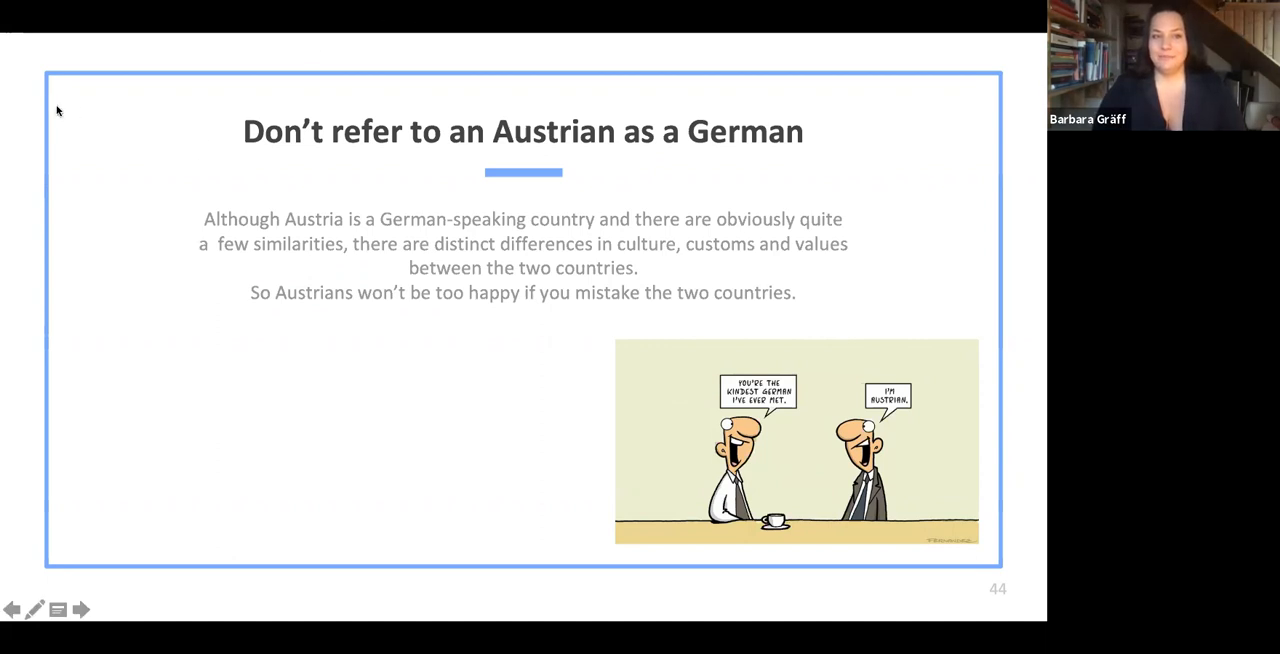
mouse_move(270, 440)
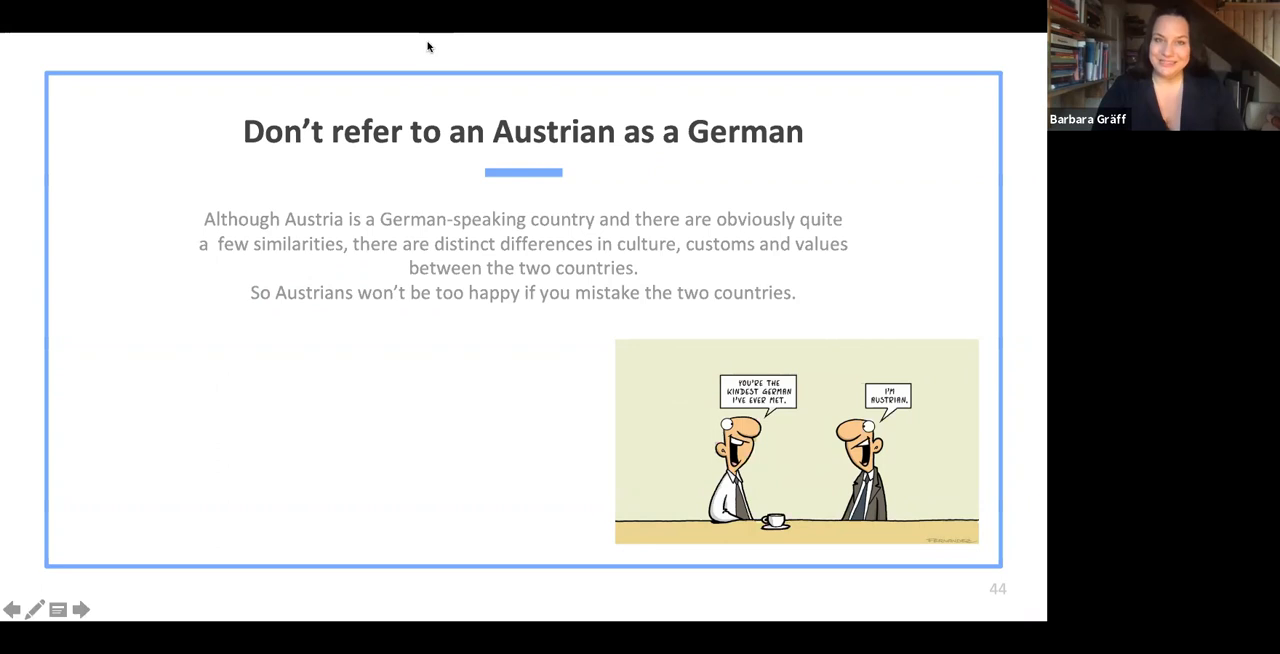
mouse_move(253, 453)
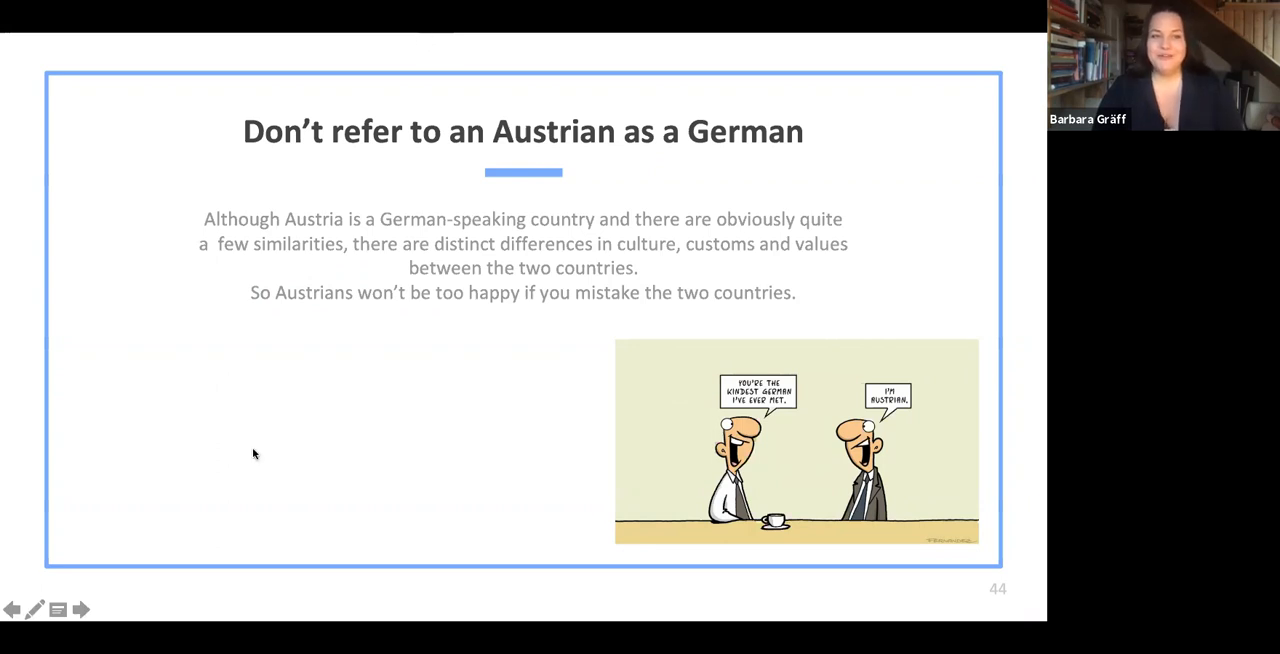
mouse_move(235, 446)
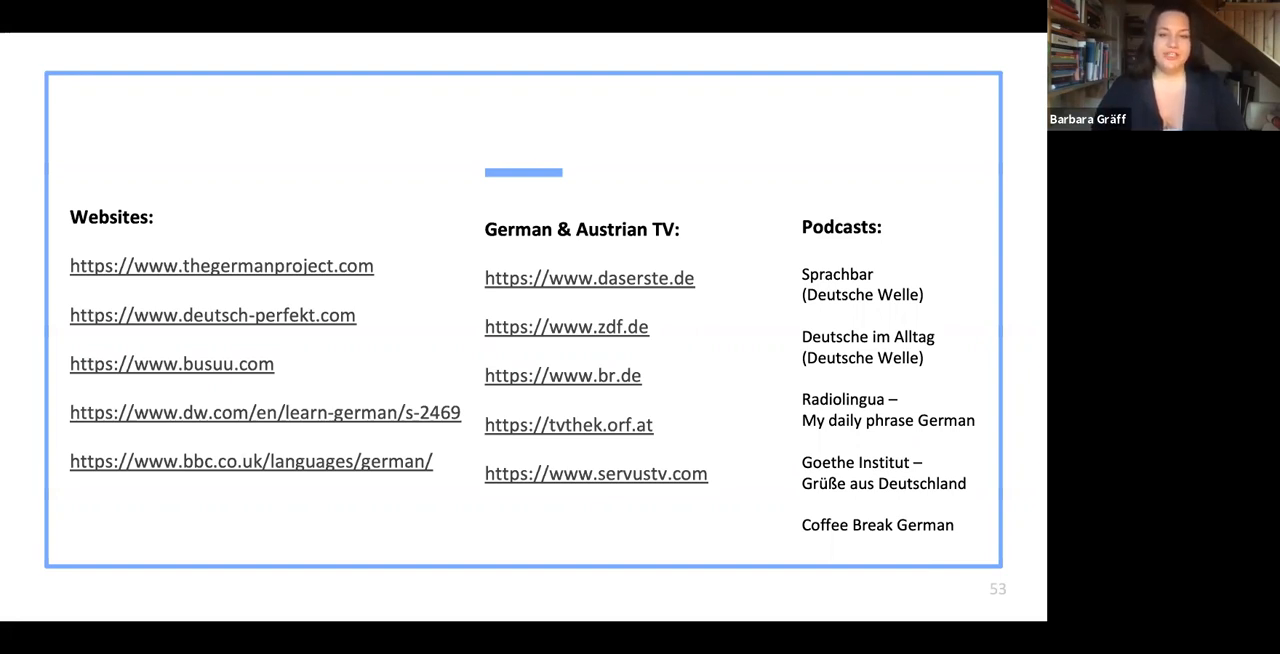
mouse_move(210, 562)
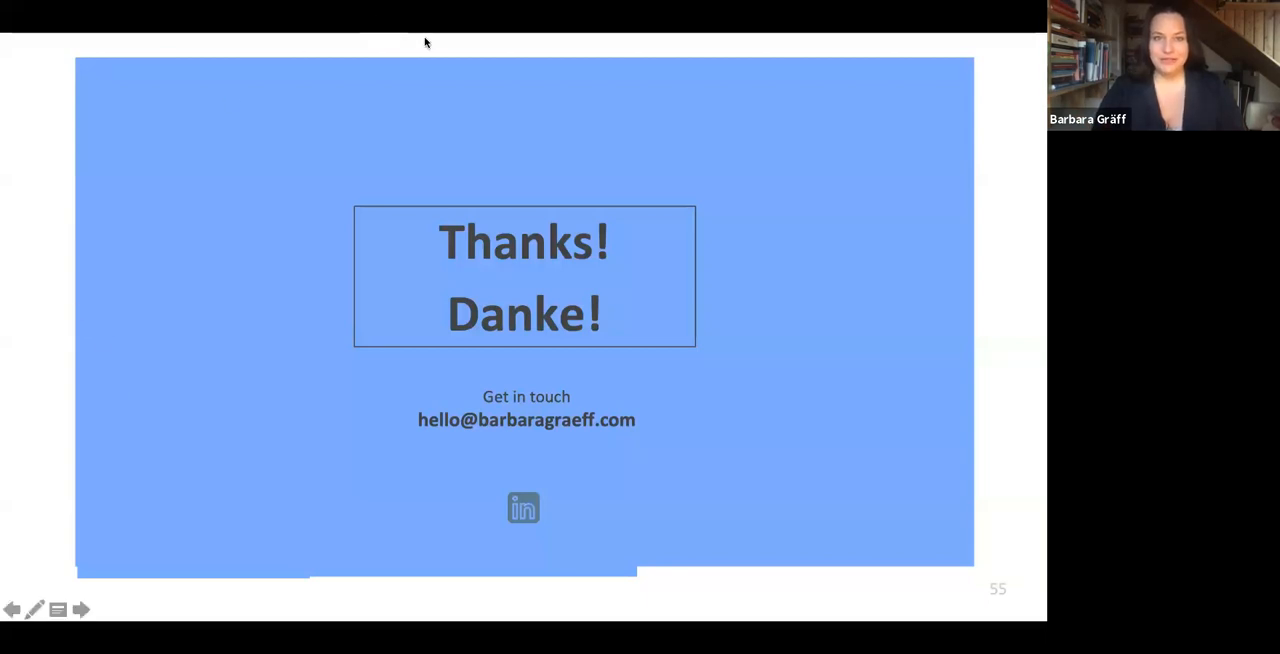
mouse_move(210, 497)
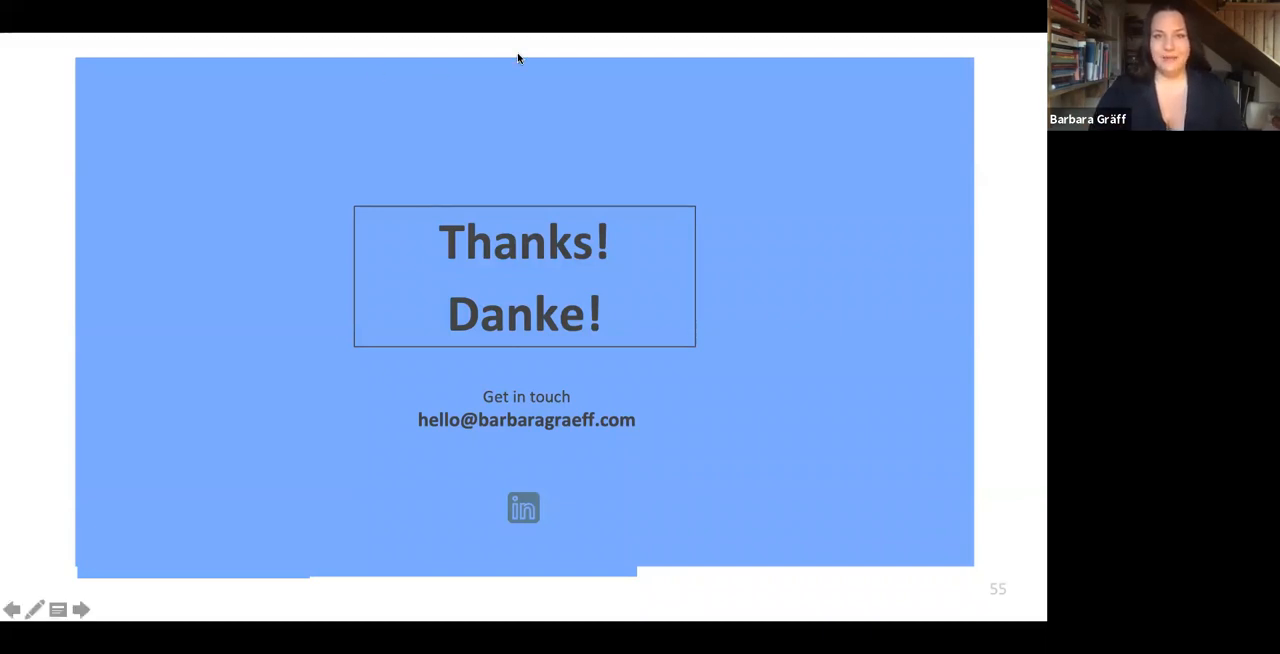
mouse_move(483, 90)
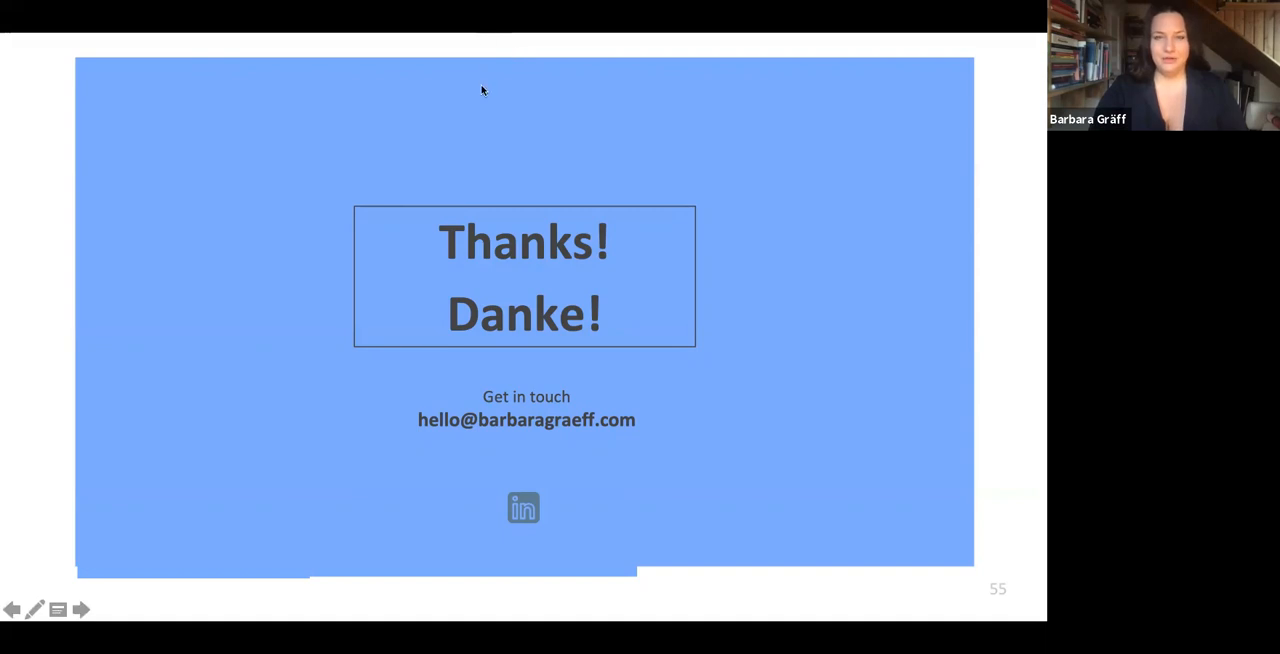
mouse_move(795, 376)
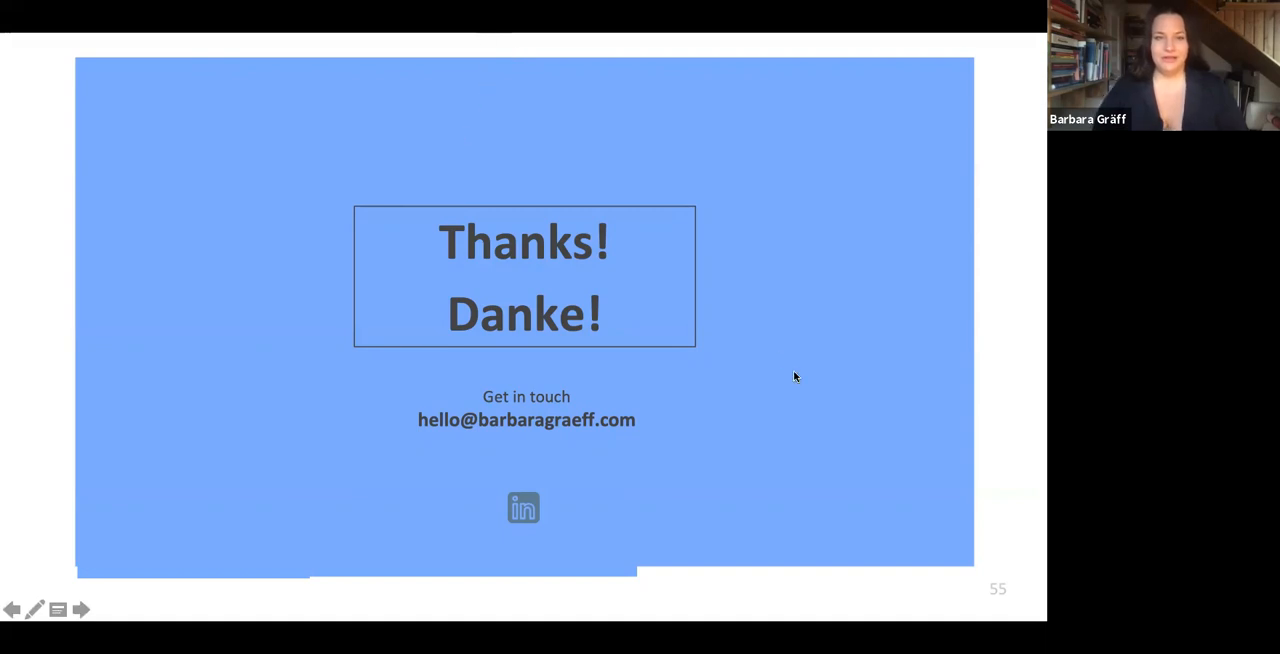